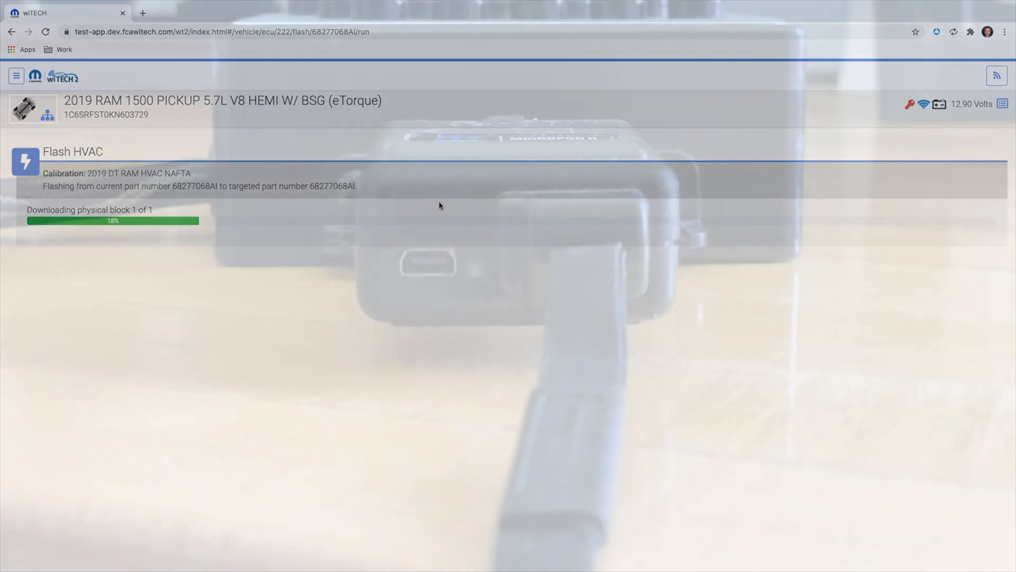
- Switch to the Device Manager tab showing Device Update Progress for WSP-29152
{"action": "left_click", "coordinate": [195, 13]}
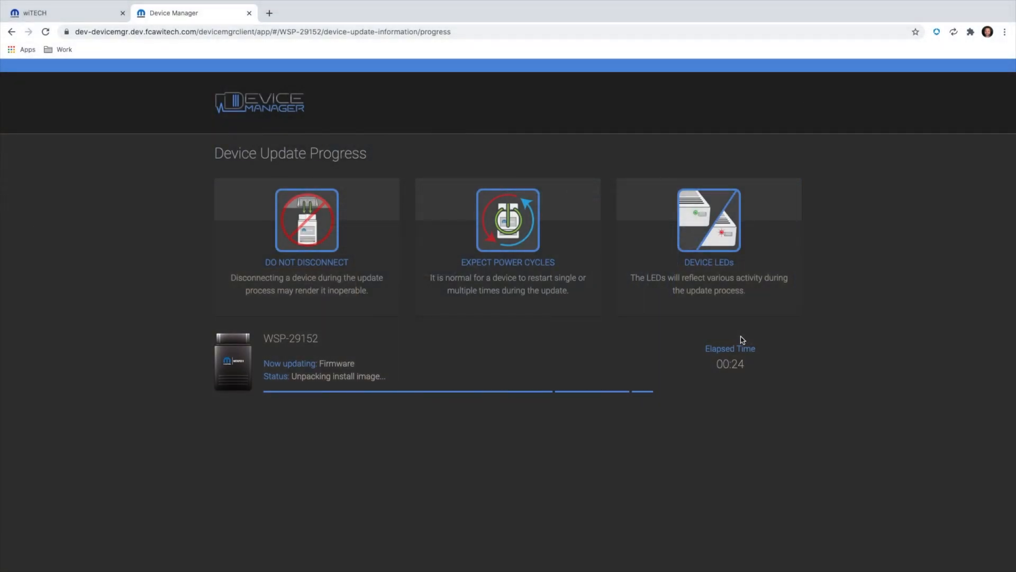